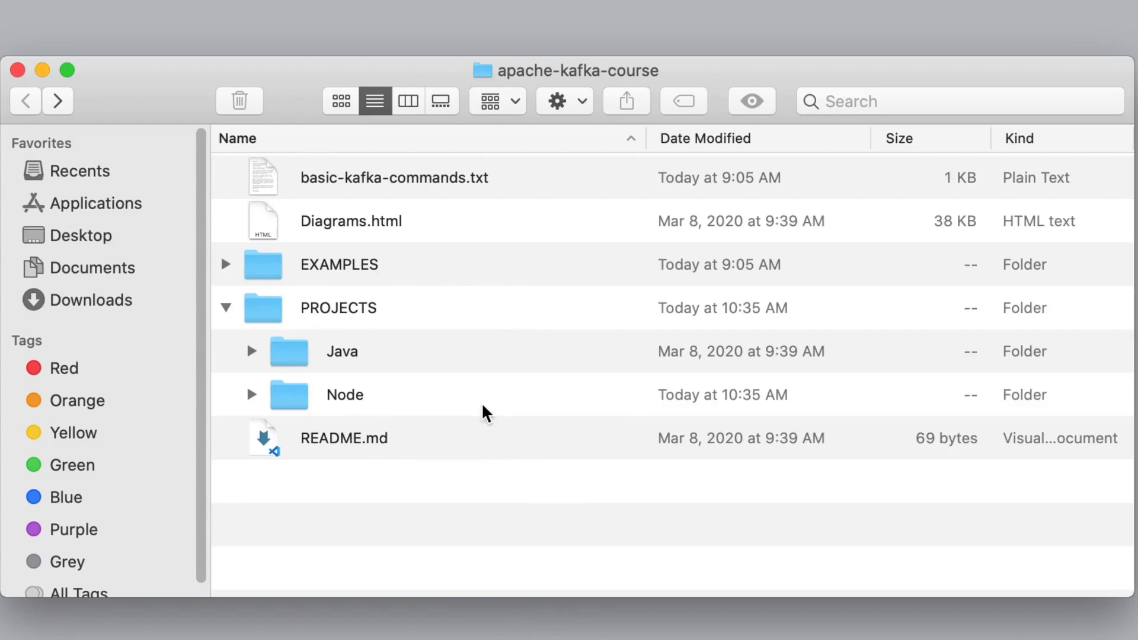
Step: Expand Node in Finder and select the kafka folder listing consumer.js, producer.js and package files
{"action": "left_click", "coordinate": [337, 307]}
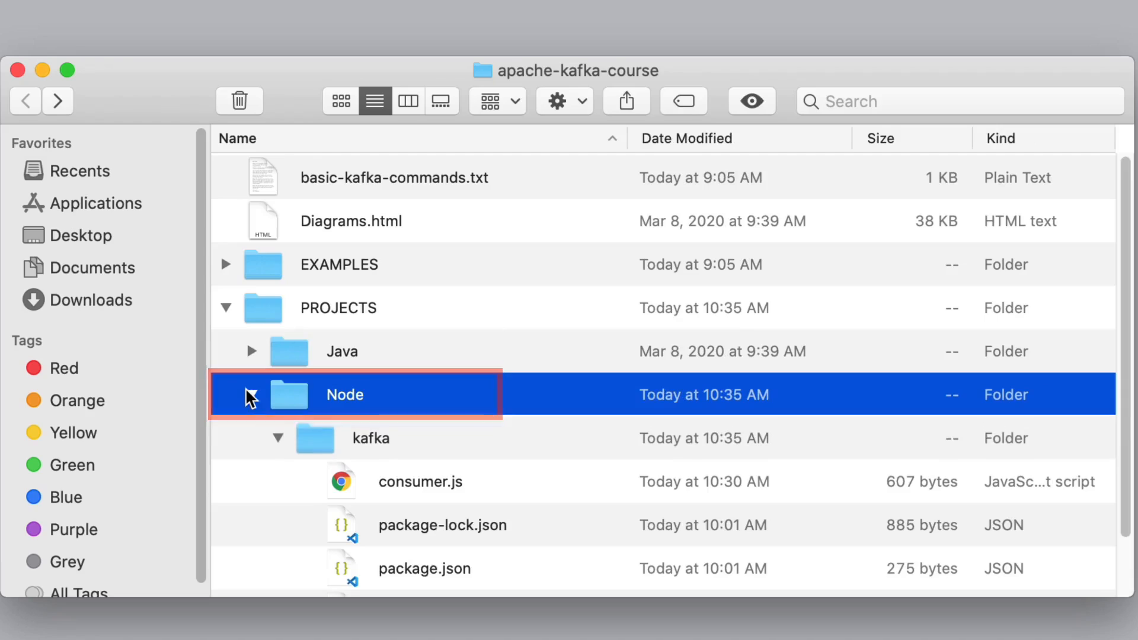
{"action": "left_click", "coordinate": [369, 437]}
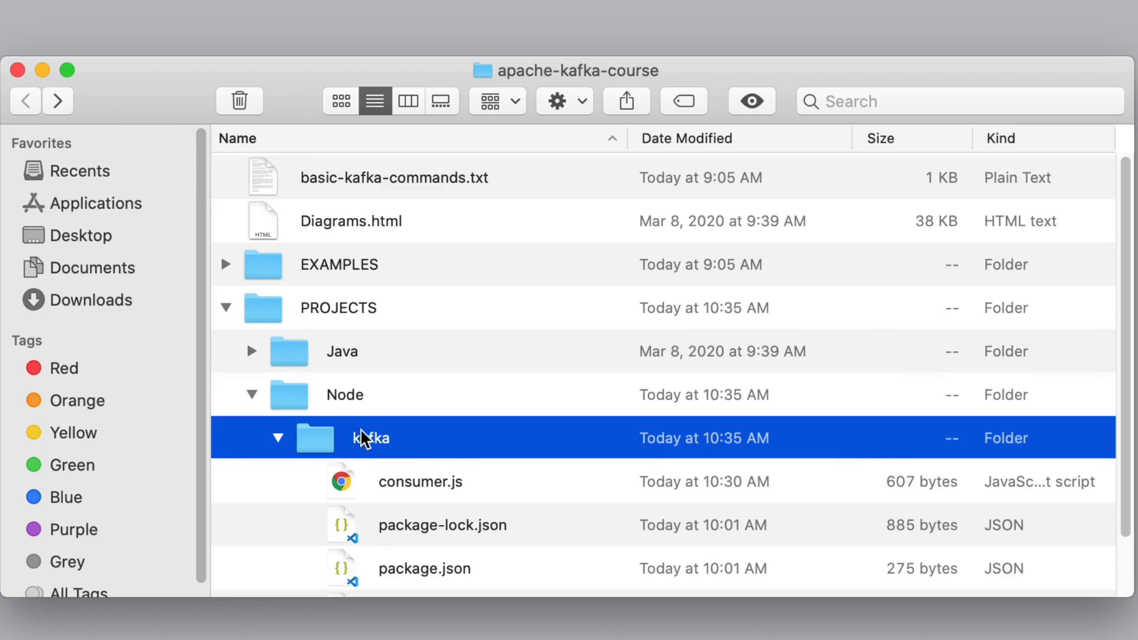
{"action": "mouse_move", "coordinate": [445, 481]}
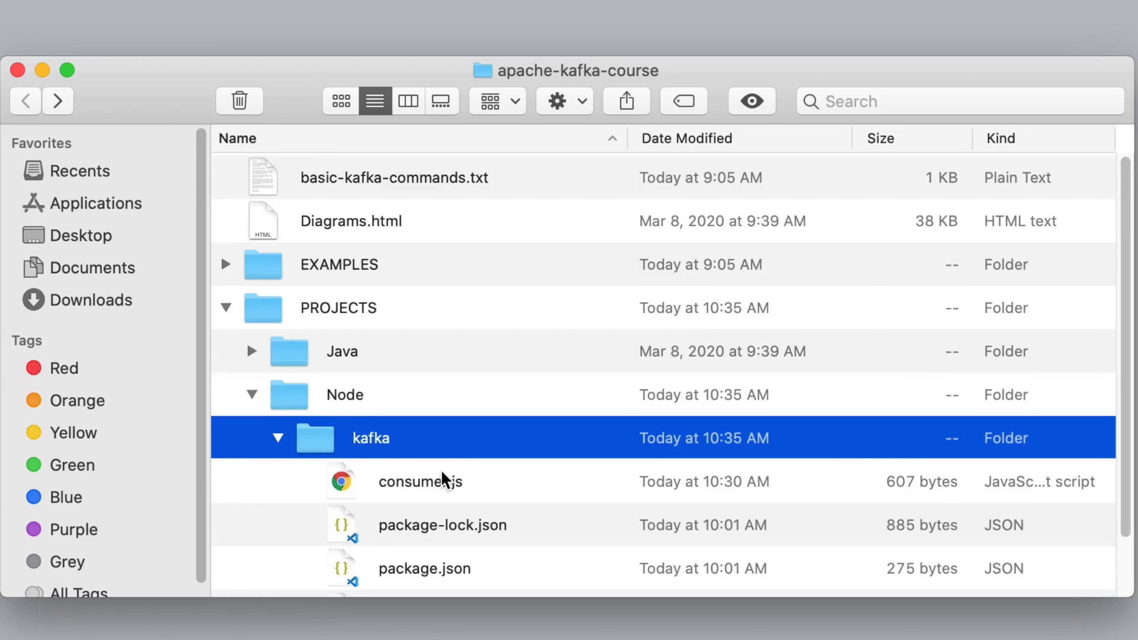
{"action": "scroll", "scroll_direction": "down", "scroll_amount": 3}
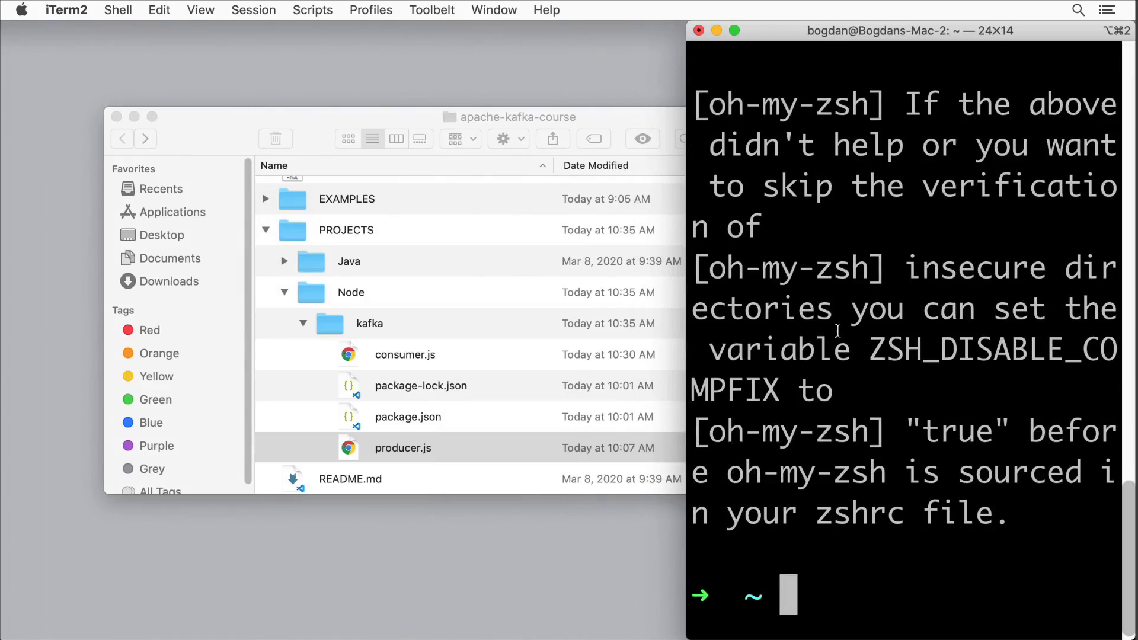
Step: Change the shell directory to PROJECTS/Node/kafka, giving a kafka git master prompt
{"action": "type", "text": "cd"}
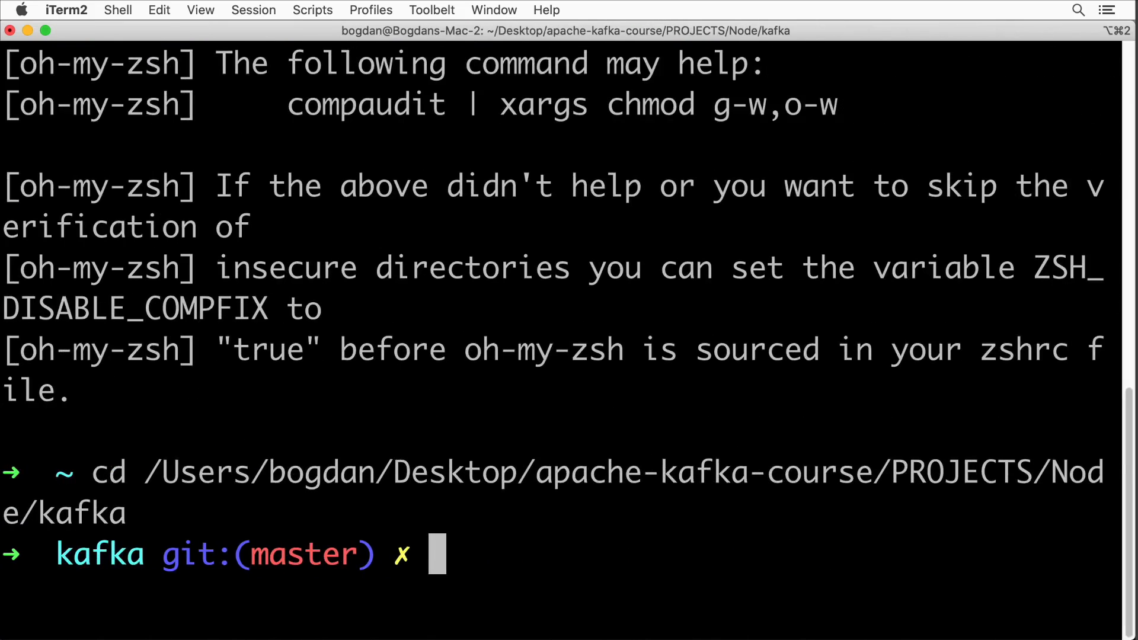
Step: Run npm install in the kafka project, adding 3 packages with 0 vulnerabilities
{"action": "type", "text": "npm install"}
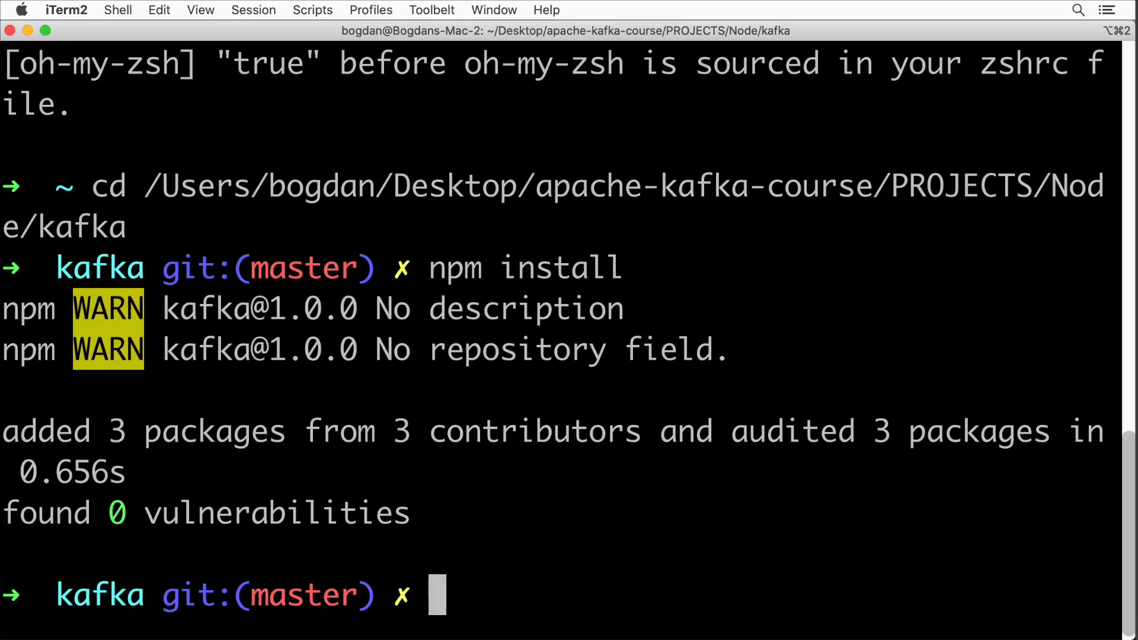
{"action": "type", "text": "node"}
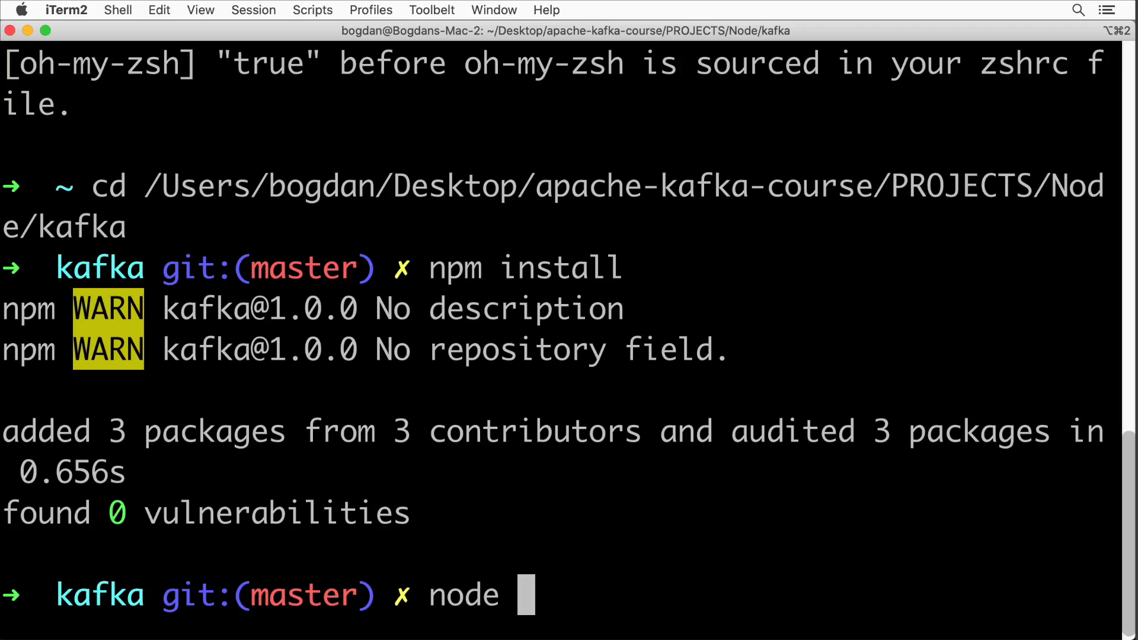
Step: Run node producer.js so it prints random animal names like Clouded Leopard and Japanese Spider Crab
{"action": "type", "text": "producer.js"}
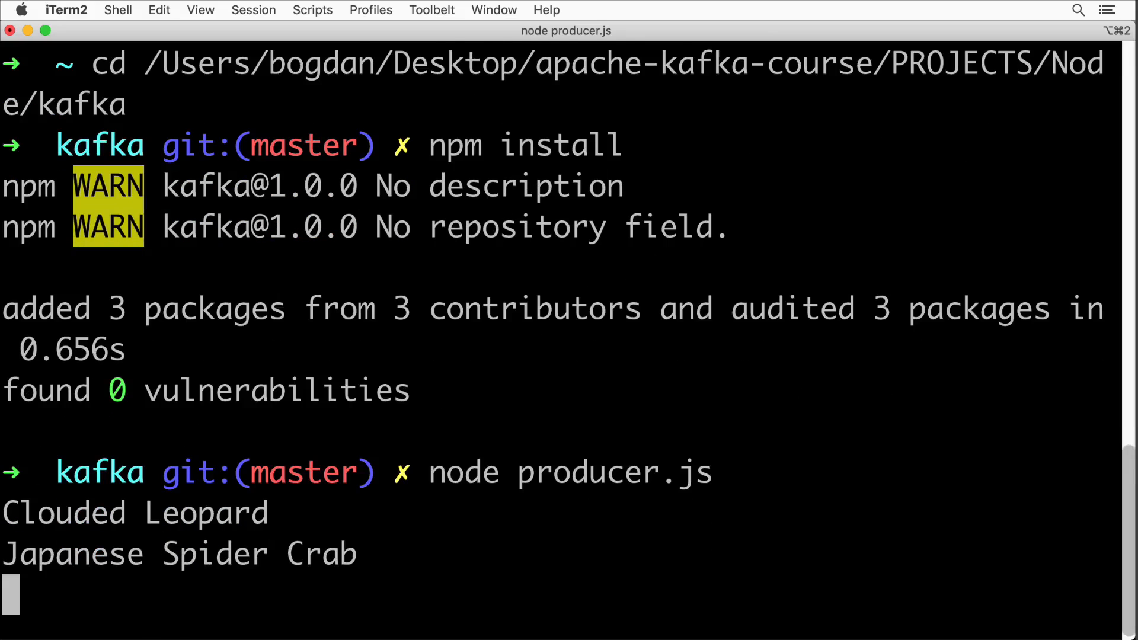
{"action": "scroll", "scroll_direction": "down", "scroll_amount": 3}
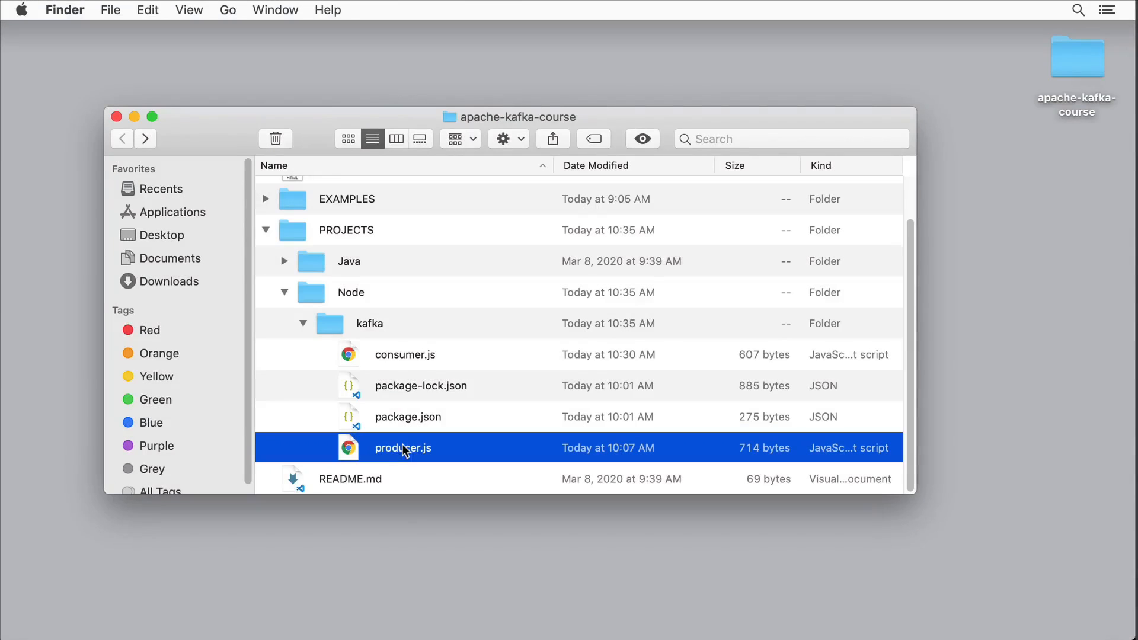
{"action": "mouse_move", "coordinate": [457, 437]}
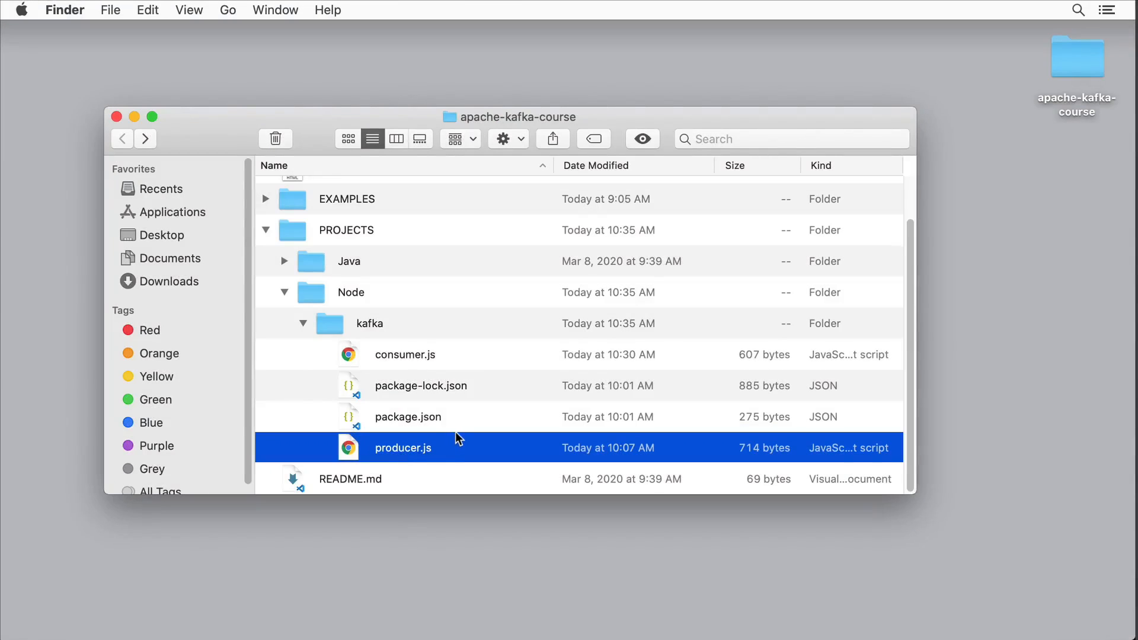